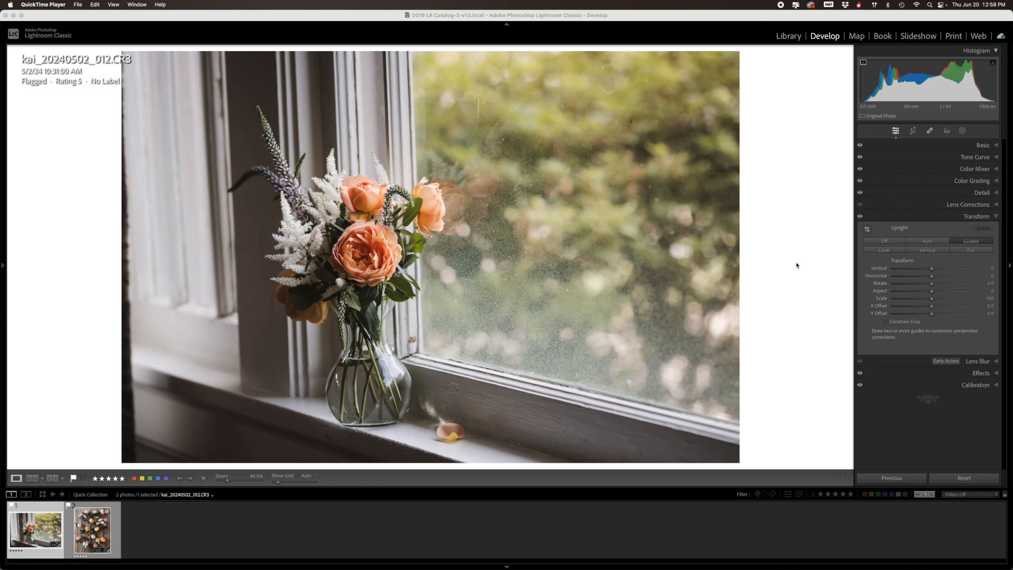
pyautogui.moveTo(358, 56)
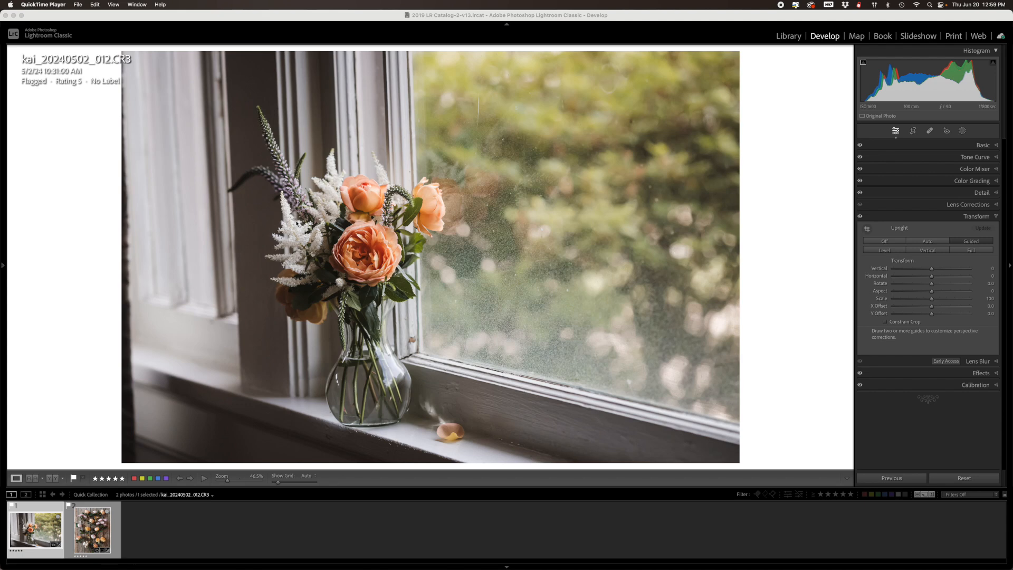
pyautogui.moveTo(302, 80)
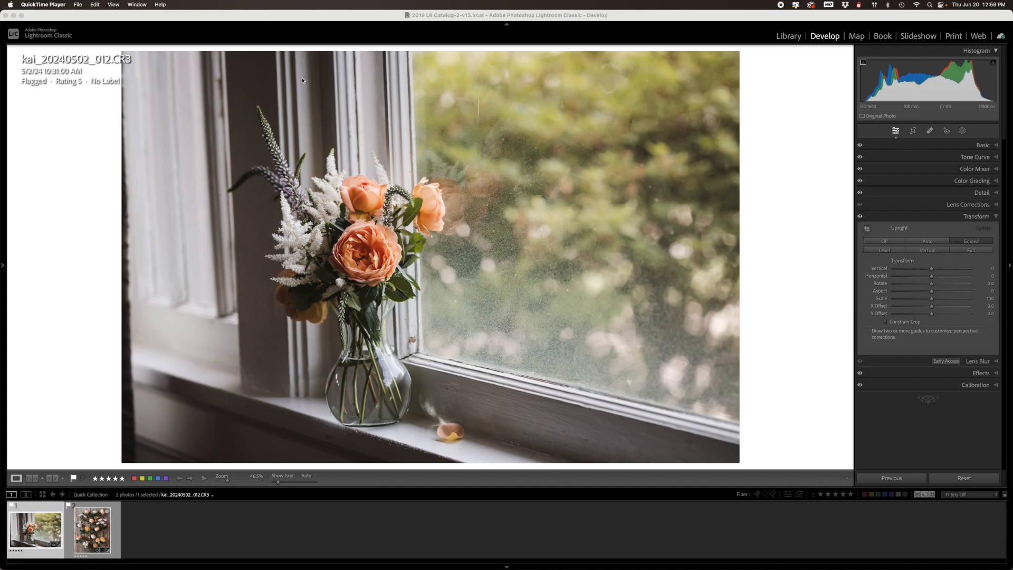
pyautogui.moveTo(231, 355)
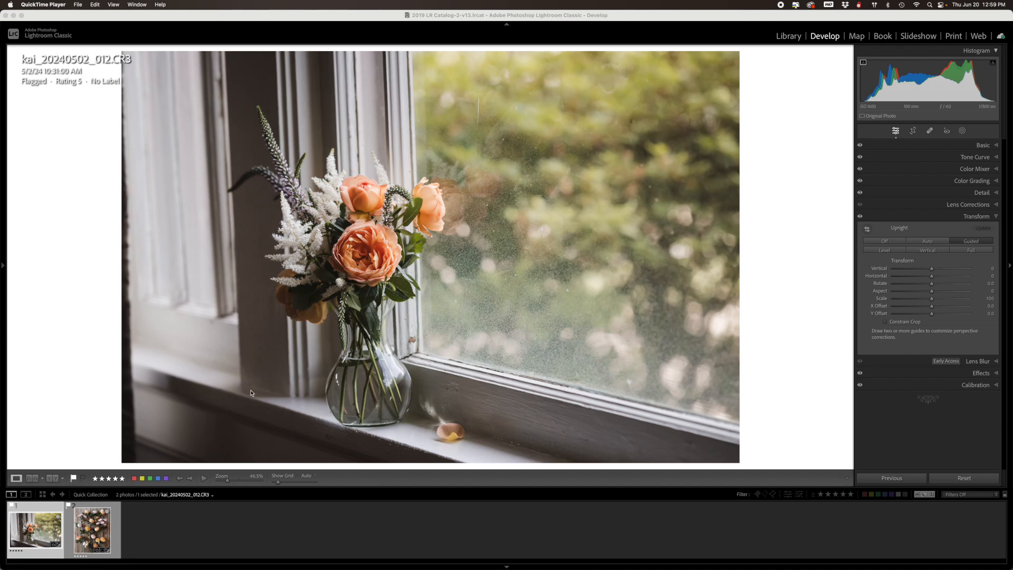
pyautogui.moveTo(221, 89)
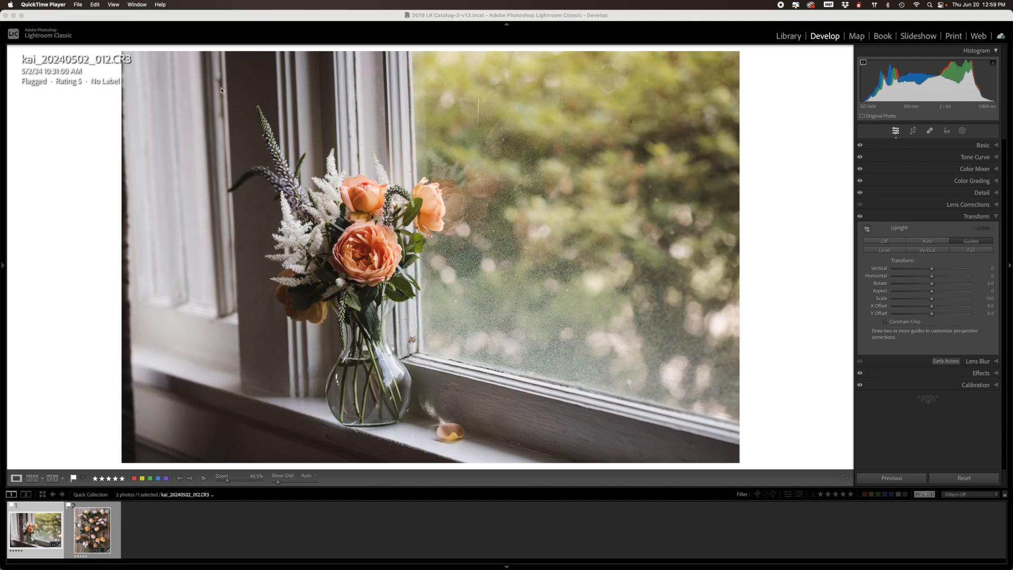
pyautogui.moveTo(266, 416)
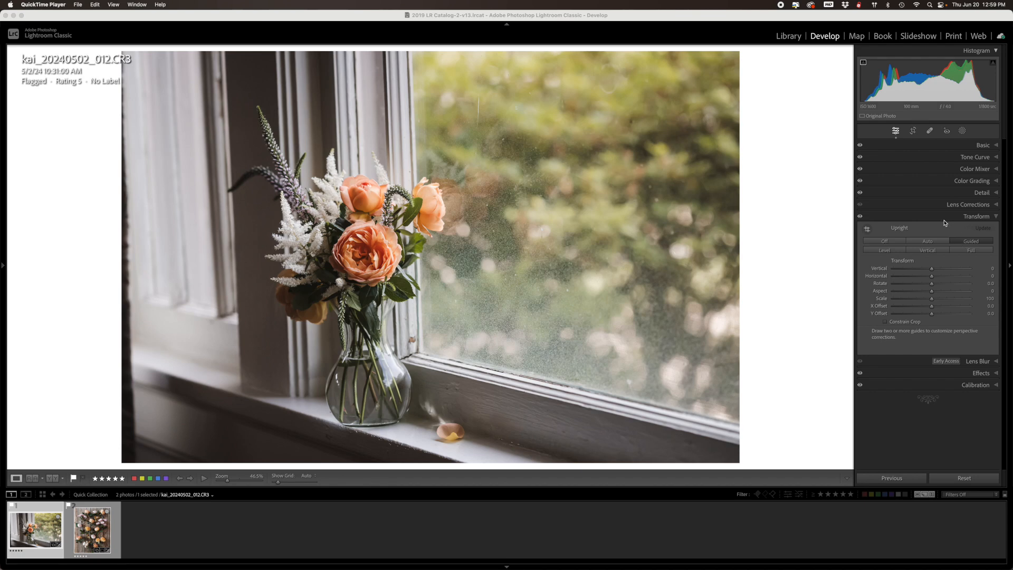
pyautogui.moveTo(941, 259)
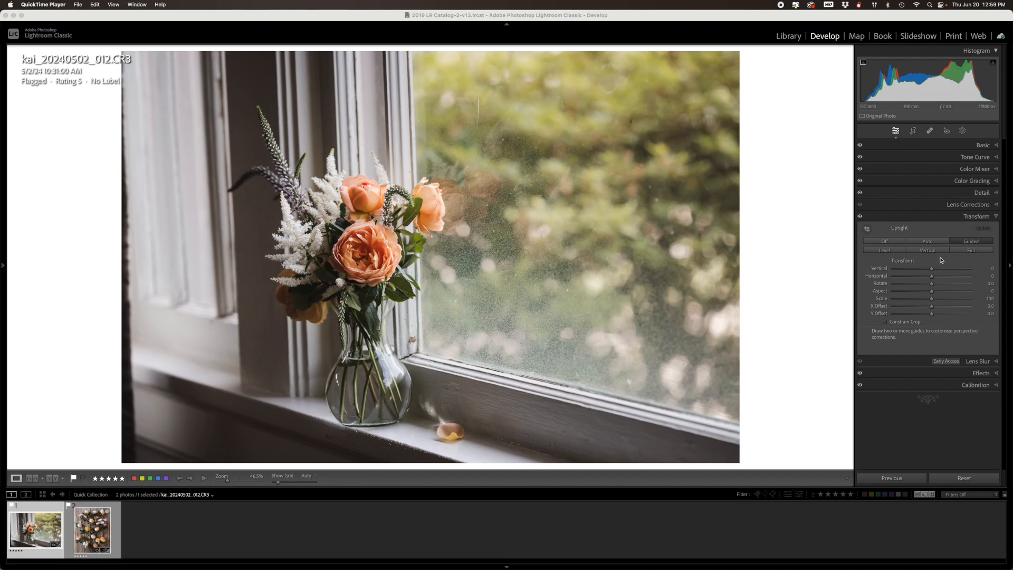
pyautogui.moveTo(921, 252)
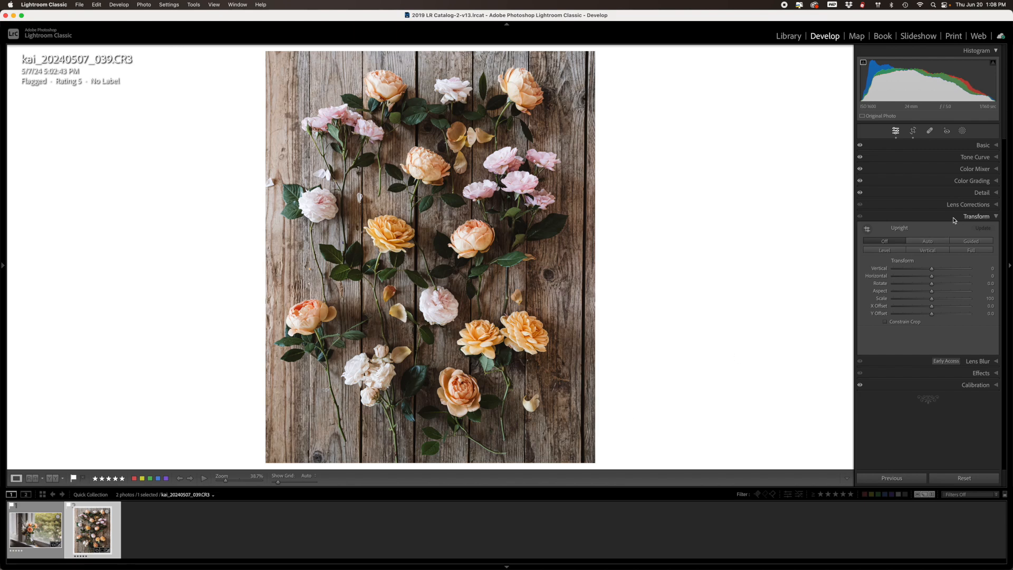
pyautogui.moveTo(936, 234)
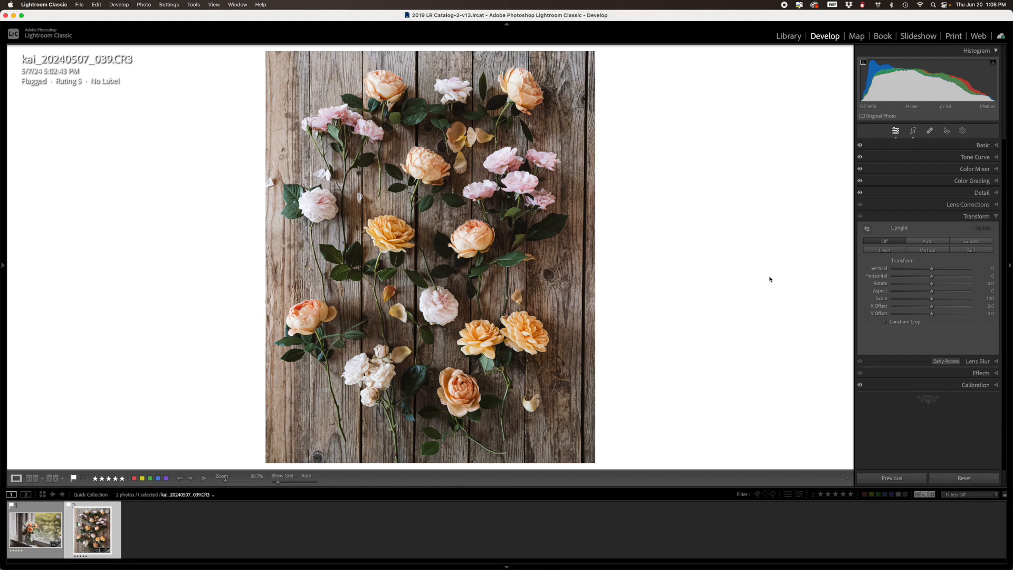
pyautogui.moveTo(926, 264)
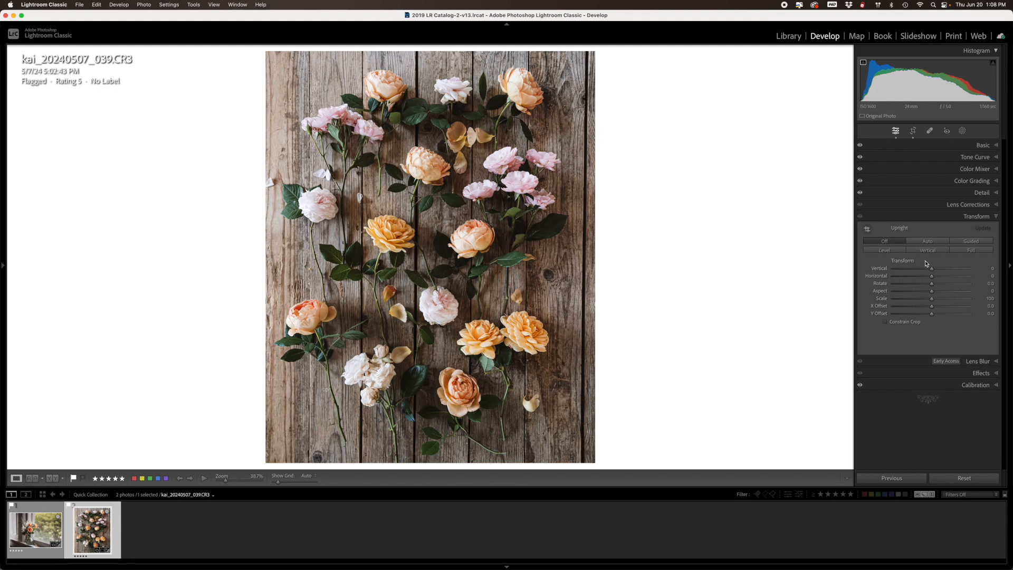
pyautogui.moveTo(933, 266)
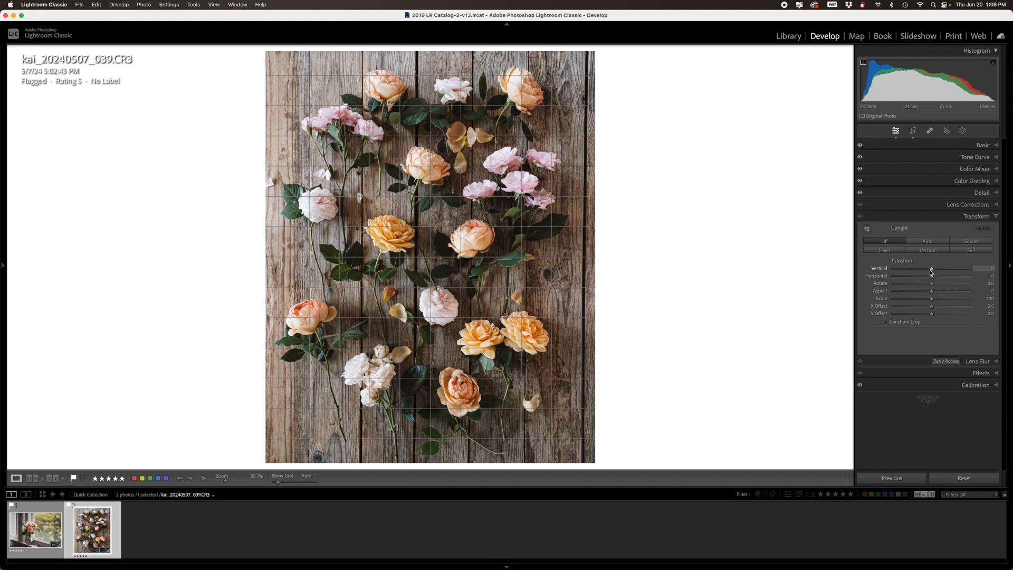
# Step: Nudge the Vertical slider slightly right until the wooden planks run straight up and down
pyautogui.moveTo(931, 269); pyautogui.dragTo(931, 269)
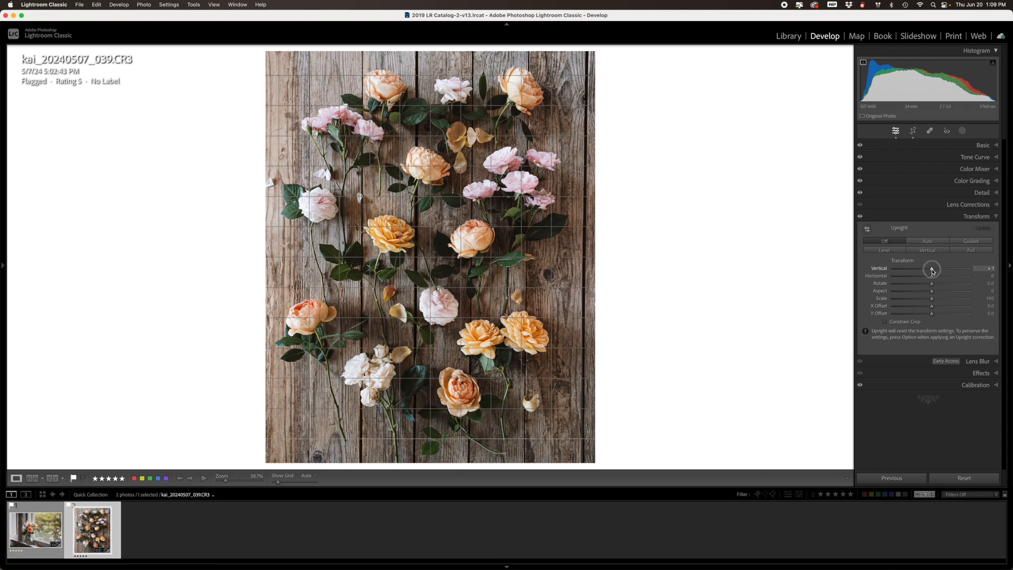
pyautogui.moveTo(932, 269); pyautogui.dragTo(940, 269)
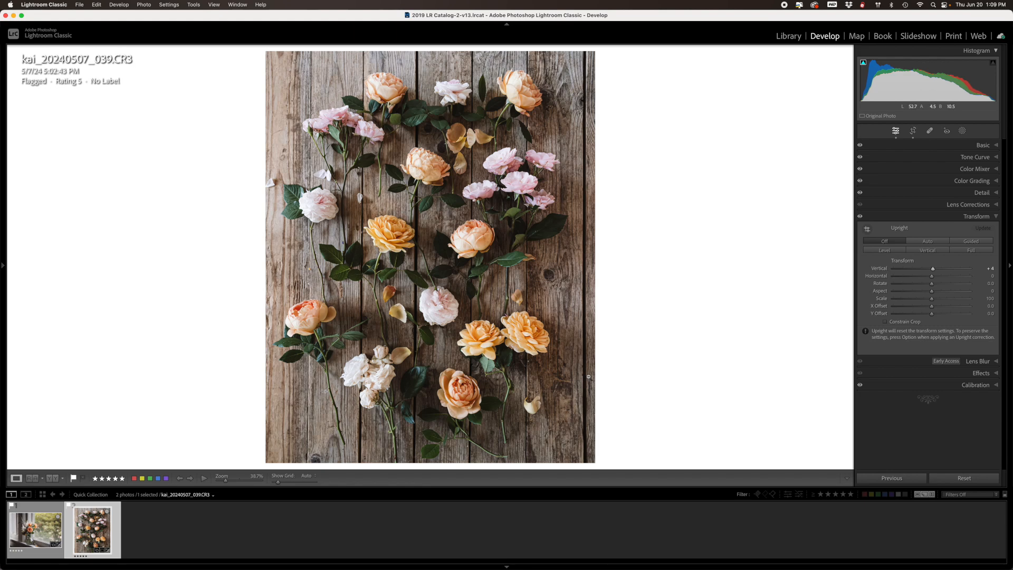
pyautogui.moveTo(602, 373)
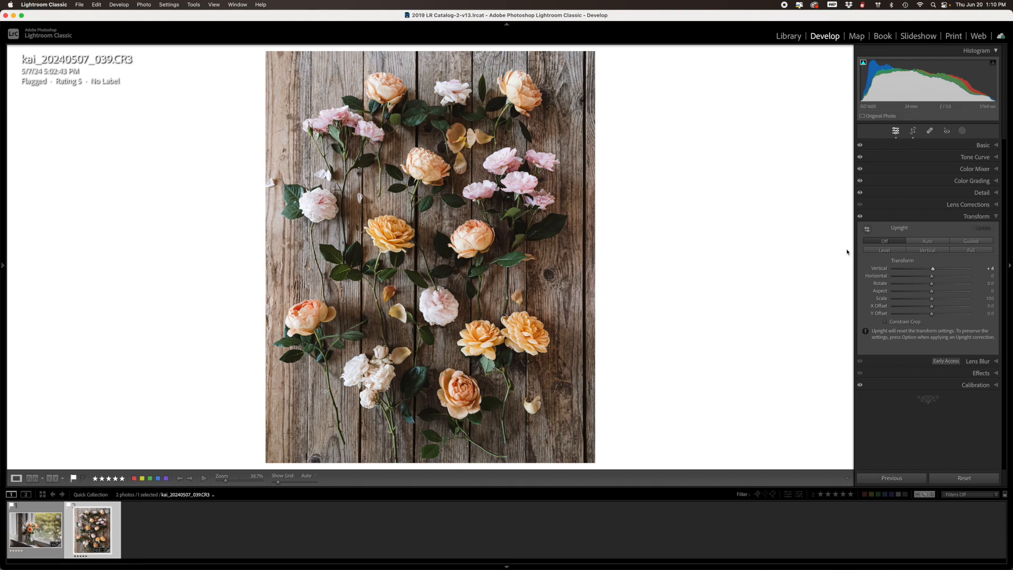
pyautogui.moveTo(797, 266)
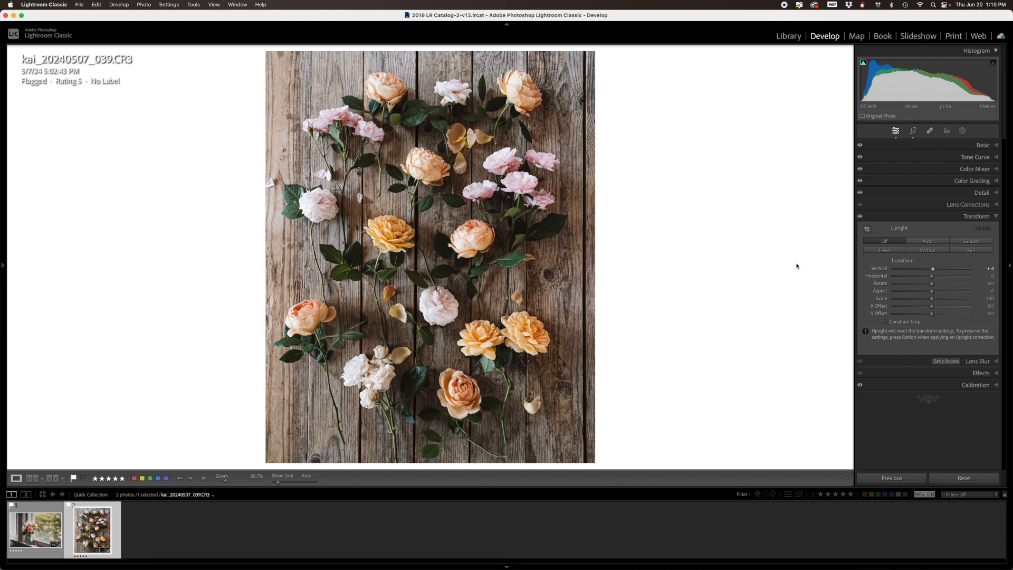